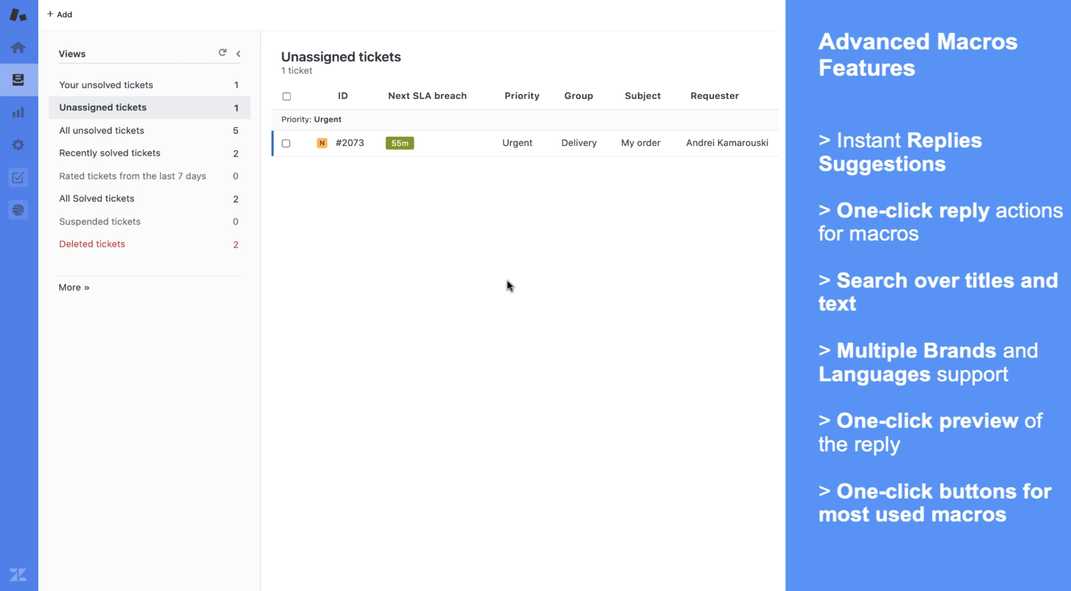
pyautogui.moveTo(517, 261)
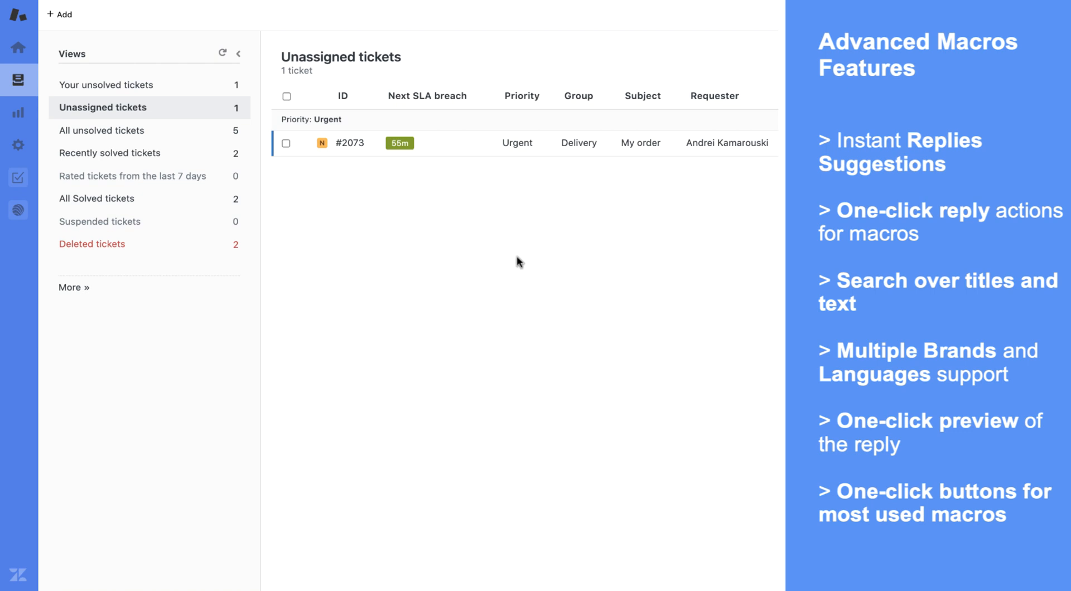
pyautogui.moveTo(519, 187)
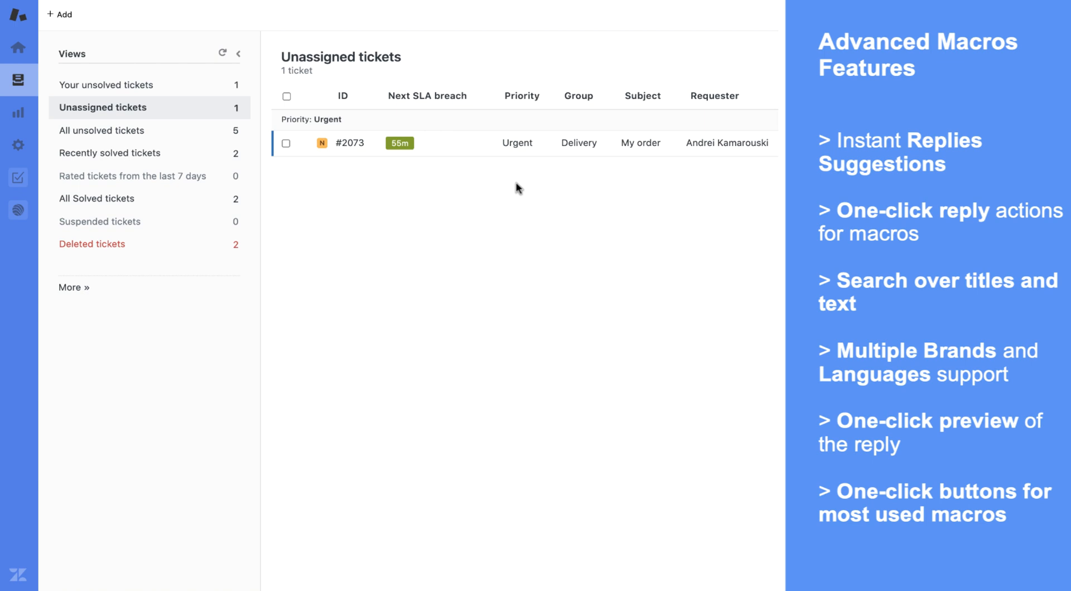
# Open ticket #2073 "My order" from the Unassigned tickets list.
pyautogui.click(349, 143)
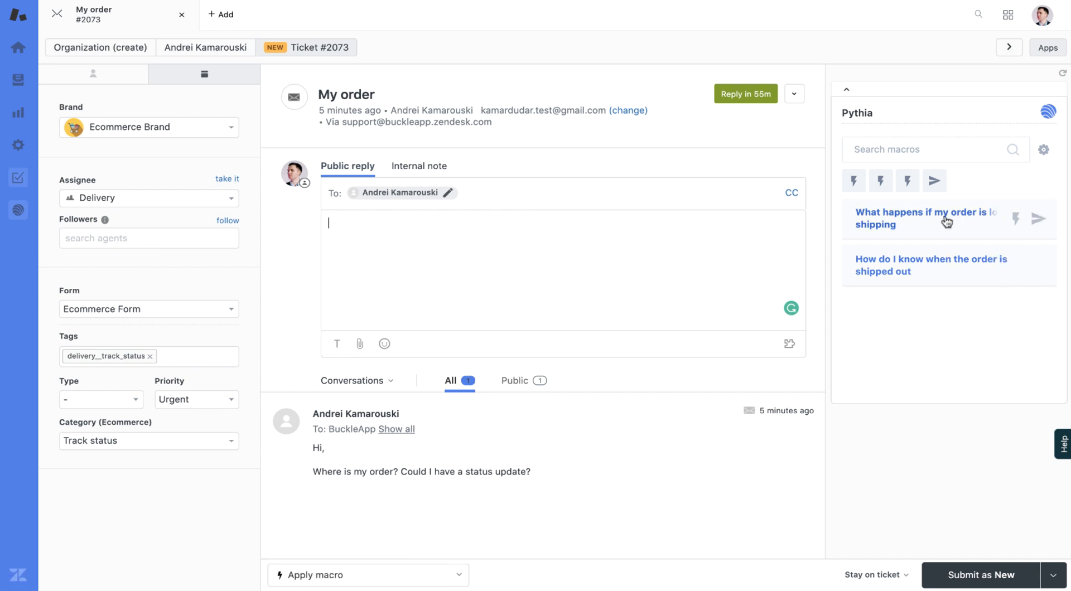
# Preview the "What happens if my order is lost during shipping" macro reply in Pythia.
pyautogui.click(926, 217)
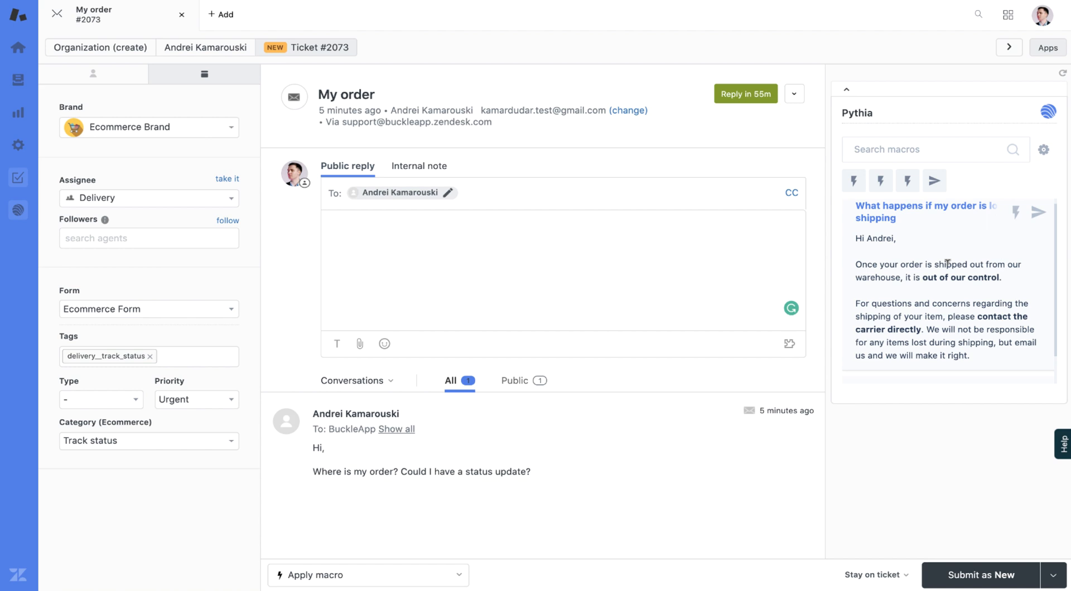
pyautogui.moveTo(943, 257)
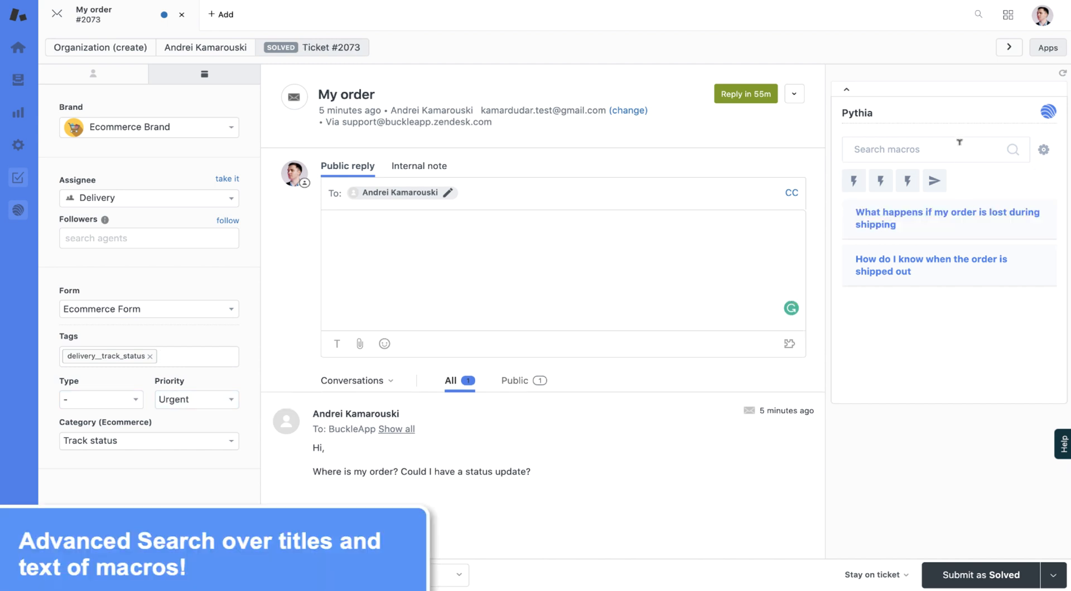
pyautogui.moveTo(959, 142)
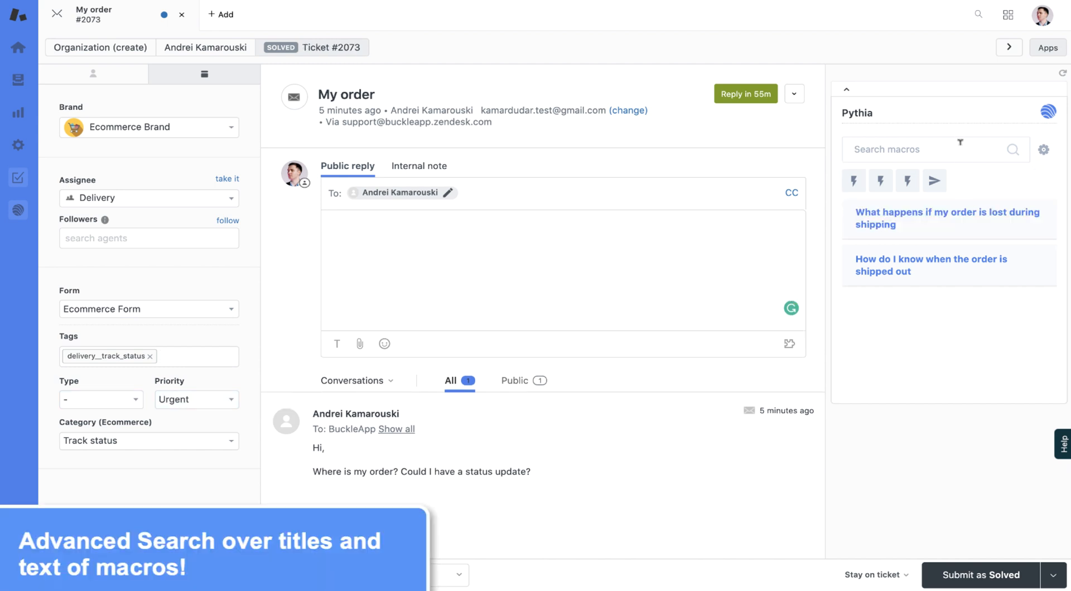
pyautogui.write('order')
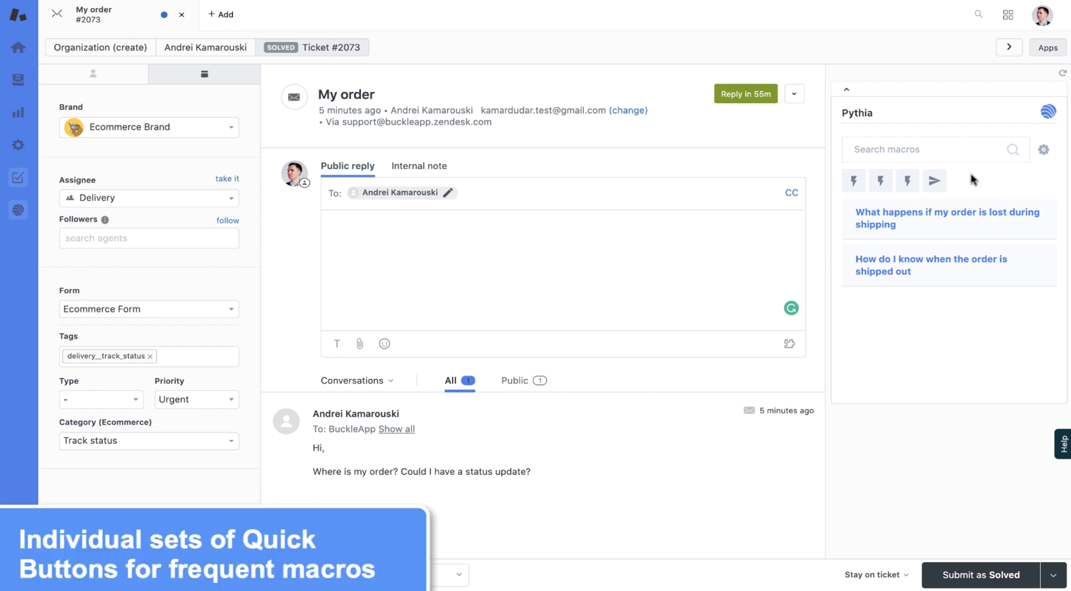
pyautogui.moveTo(852, 179)
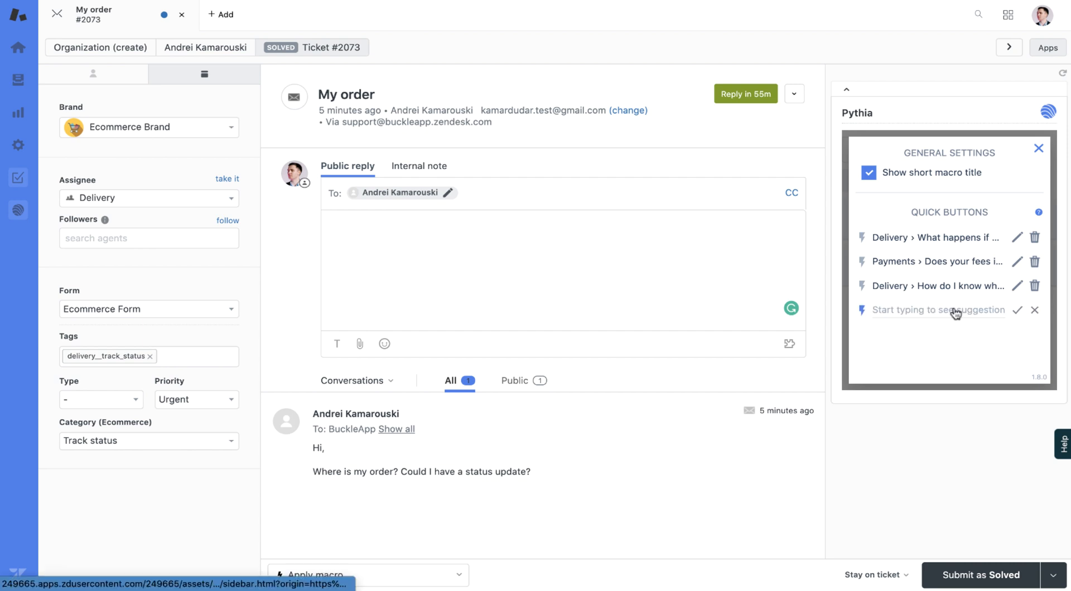
# Add a fourth quick button for the Delivery change-address macro via 'deli' and close settings.
pyautogui.write('deli')
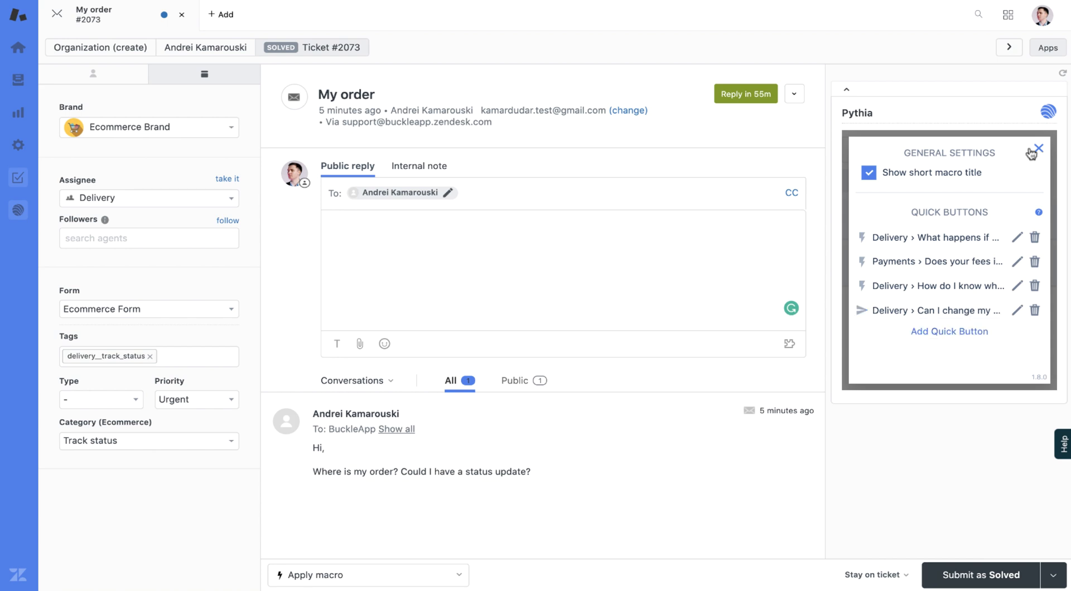
pyautogui.click(1036, 151)
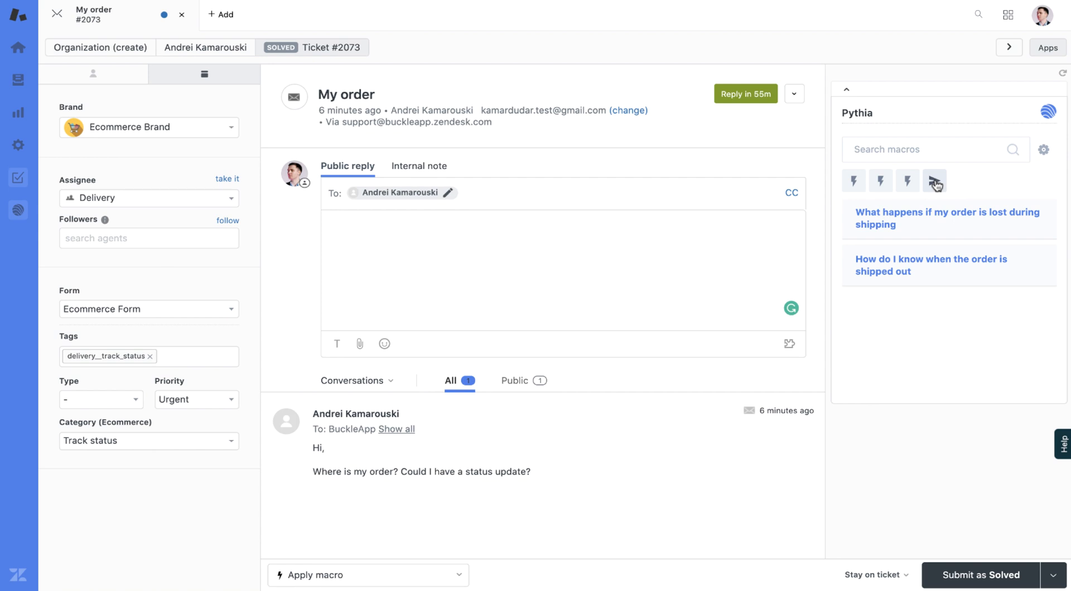
# Apply and submit the change-address macro on ticket #2073 via the fourth quick button.
pyautogui.click(933, 181)
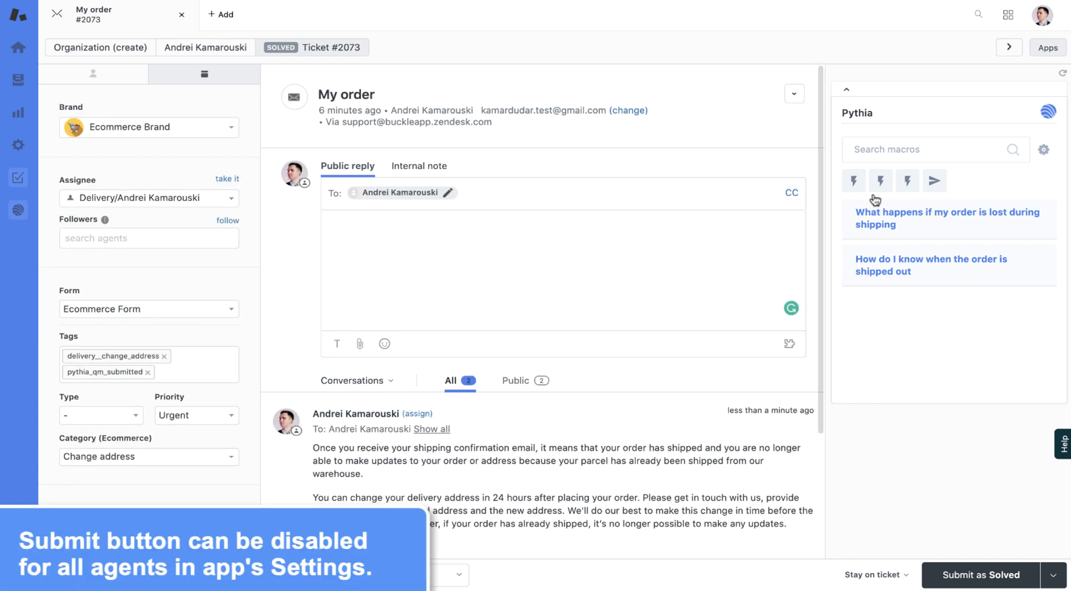
pyautogui.moveTo(1032, 179)
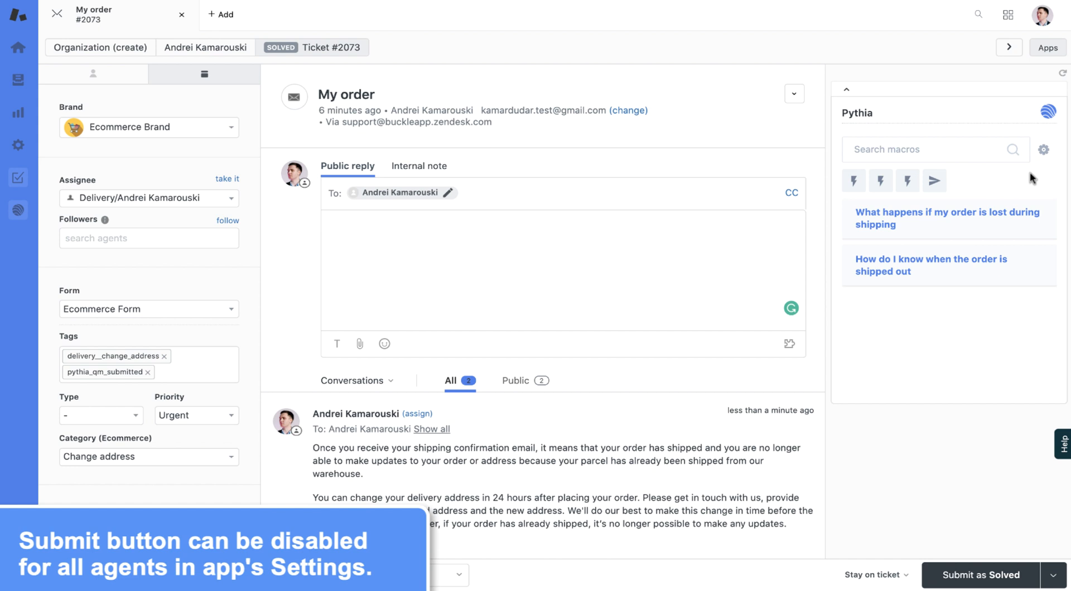
# Turn off 'Show short macro title' in the Pythia settings.
pyautogui.click(1044, 149)
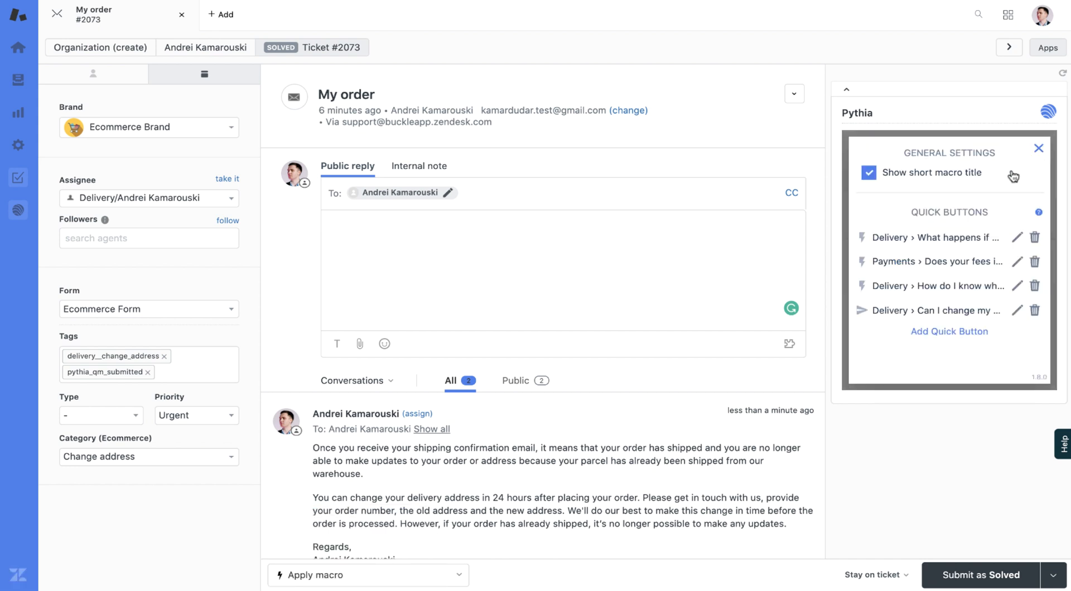
pyautogui.moveTo(893, 179)
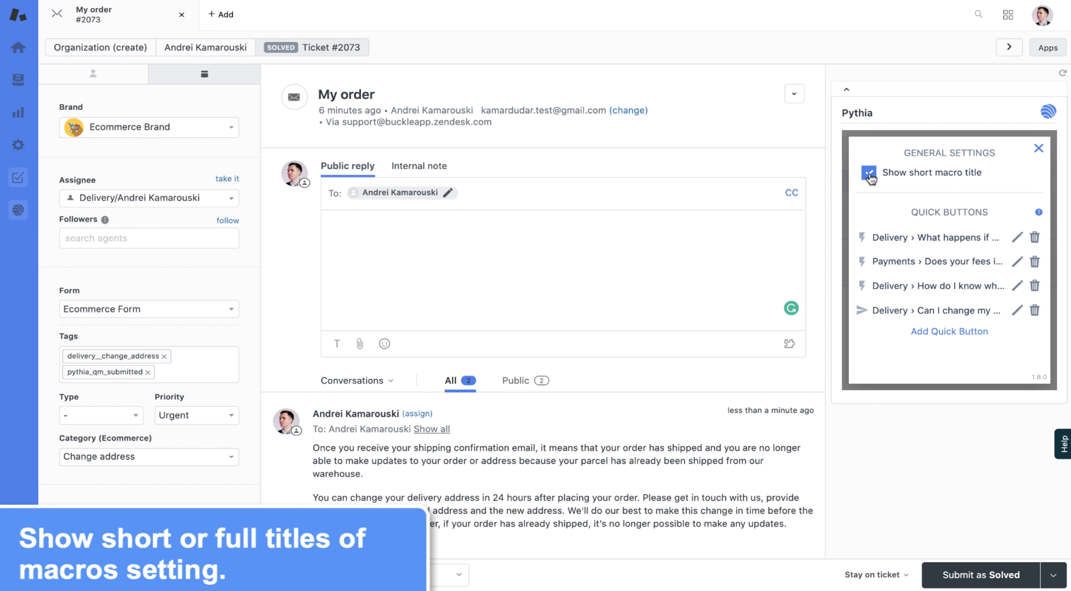
pyautogui.click(867, 172)
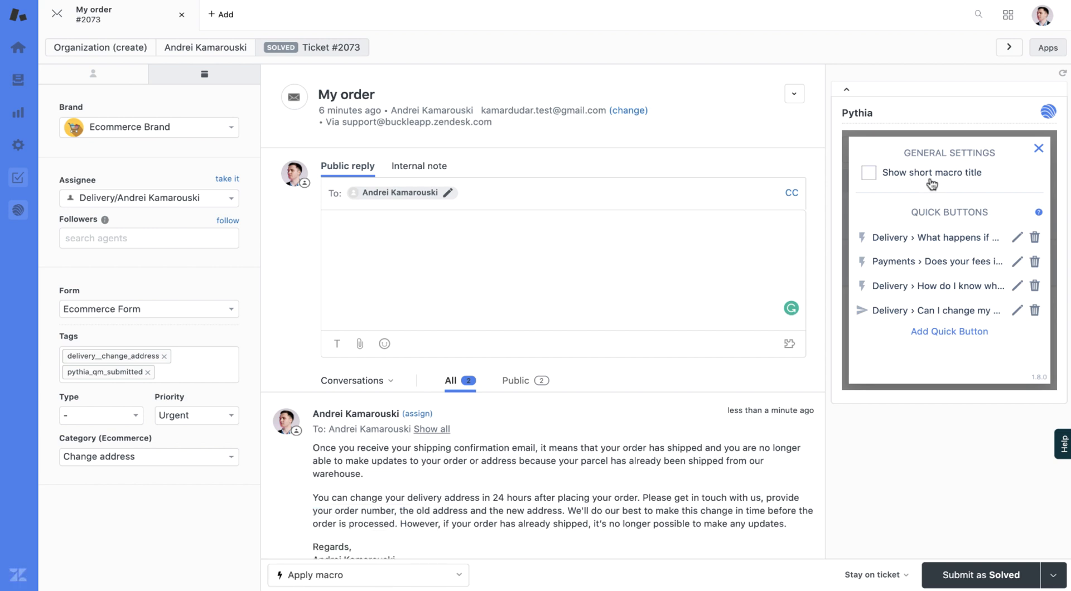